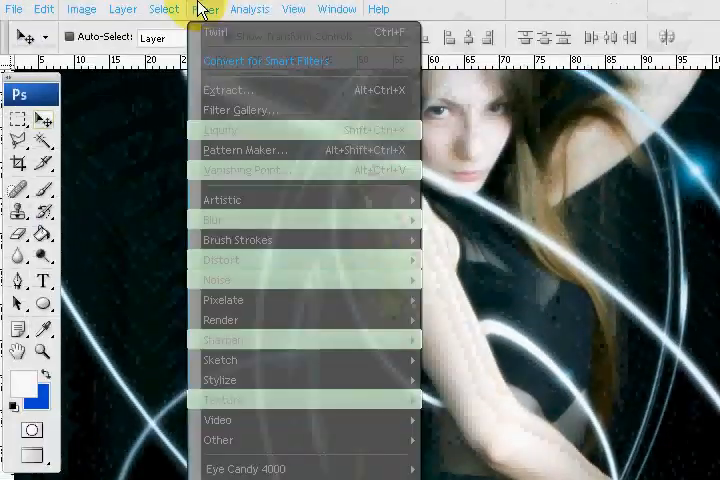
{"action": "mouse_move", "coordinate": [268, 330]}
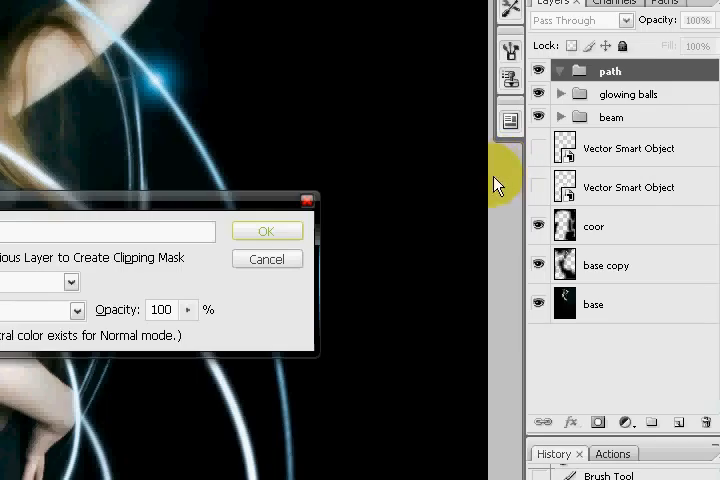
Confirm the New Layer dialog to add a blank layer to the path group
{"action": "left_click", "coordinate": [266, 232]}
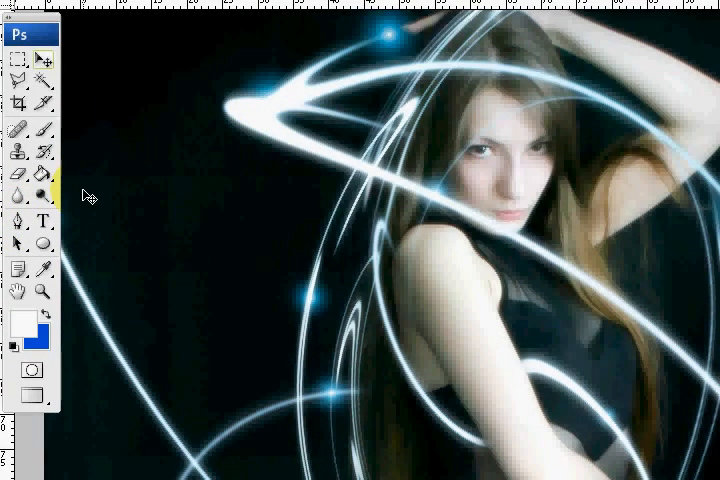
{"action": "mouse_move", "coordinate": [20, 224]}
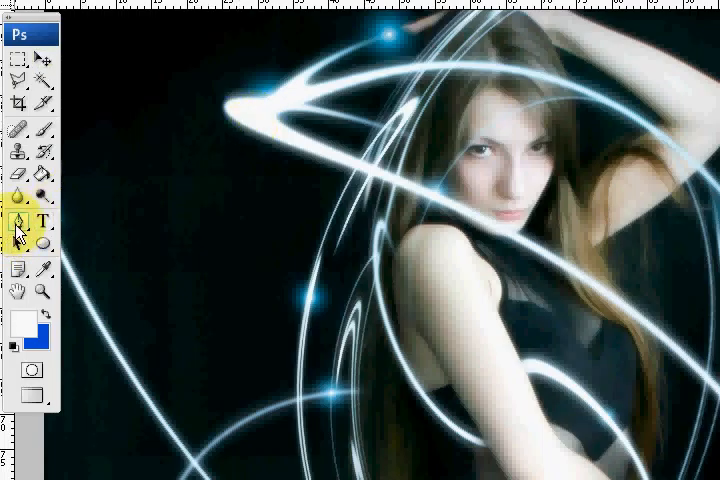
Choose the Pen Tool and set it to Paths mode for tracing the light beams
{"action": "left_click", "coordinate": [20, 220]}
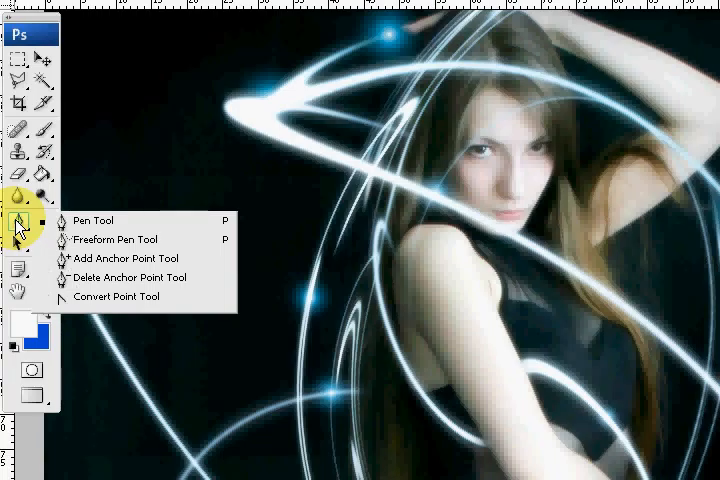
{"action": "left_click", "coordinate": [92, 220]}
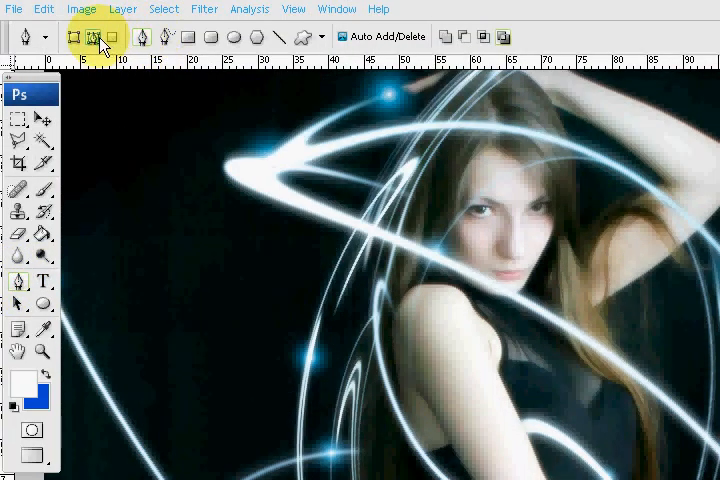
{"action": "mouse_move", "coordinate": [96, 36]}
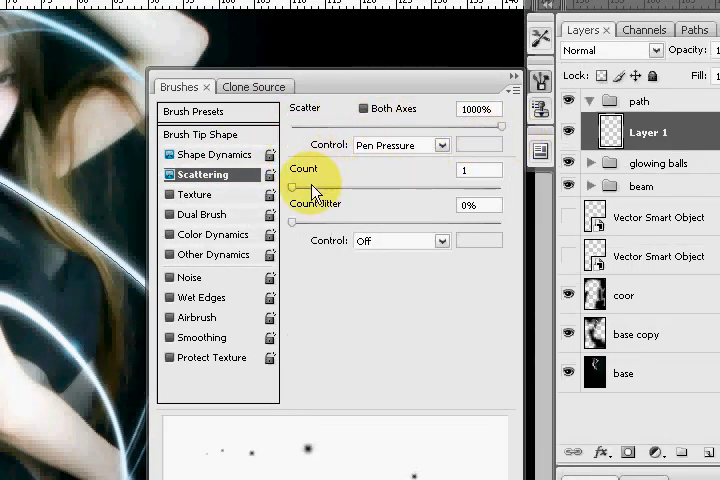
{"action": "mouse_move", "coordinate": [268, 204]}
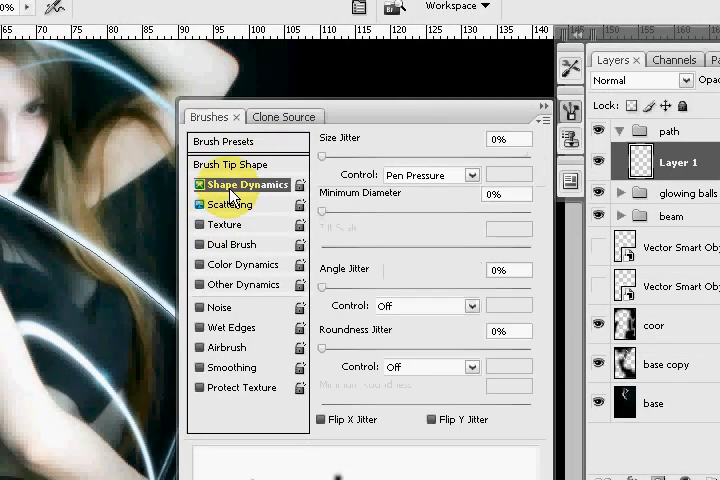
Toggle Shape Dynamics, review Scattering, and change the Size Jitter control for the particle brush
{"action": "left_click", "coordinate": [198, 184]}
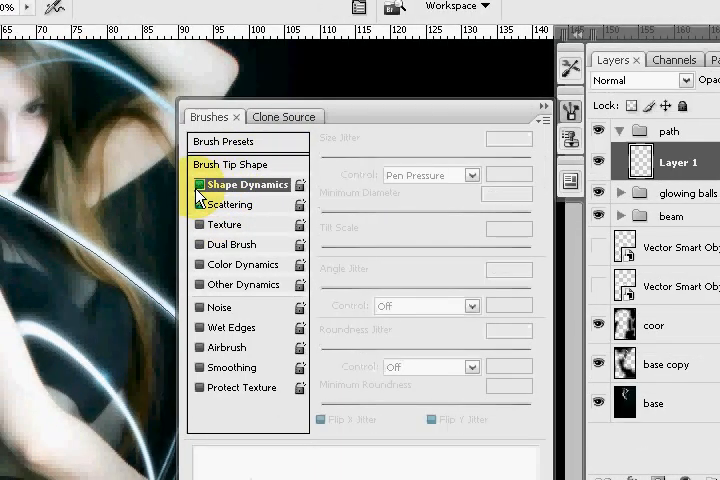
{"action": "left_click", "coordinate": [232, 204]}
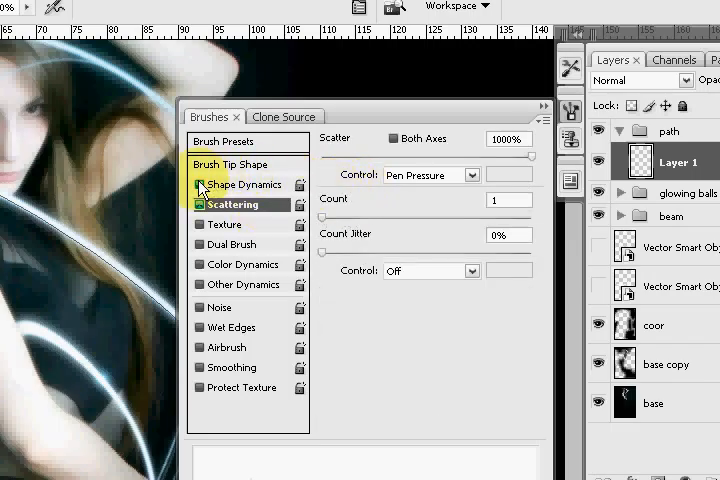
{"action": "left_click", "coordinate": [244, 184]}
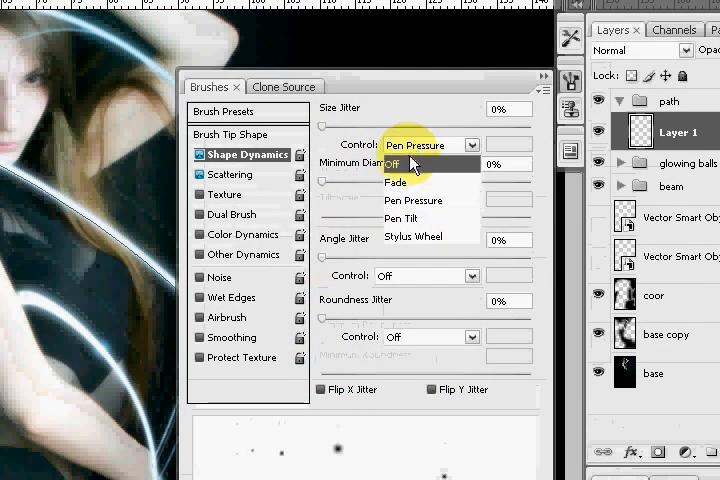
{"action": "left_click", "coordinate": [232, 174]}
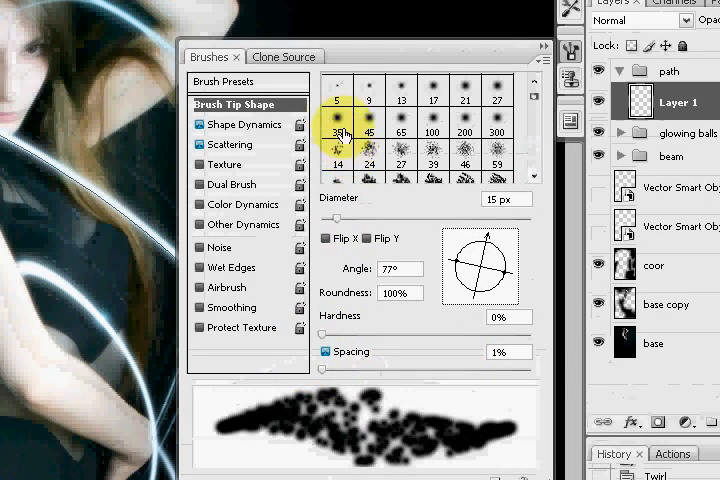
Pick the 5 px round tip and raise Spacing to about 414% for separate dots
{"action": "left_click", "coordinate": [336, 114]}
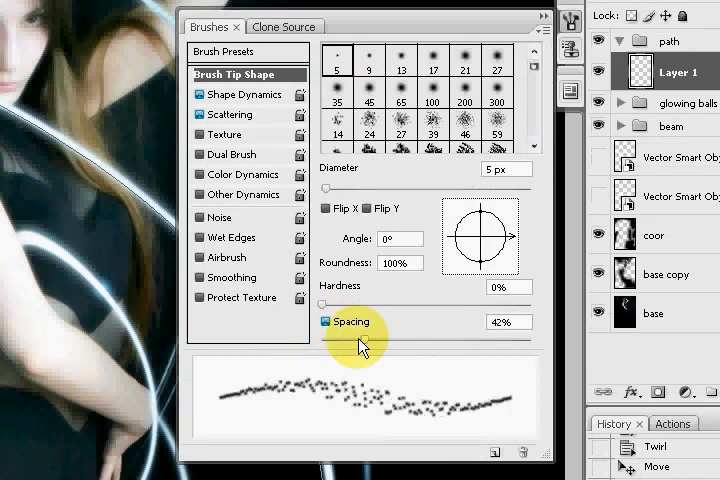
{"action": "left_click_drag", "start_coordinate": [358, 344], "coordinate": [384, 344]}
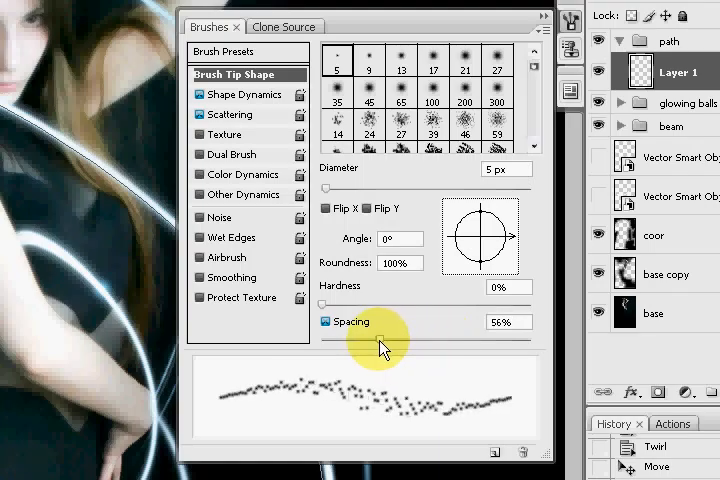
{"action": "left_click_drag", "start_coordinate": [382, 338], "coordinate": [362, 338]}
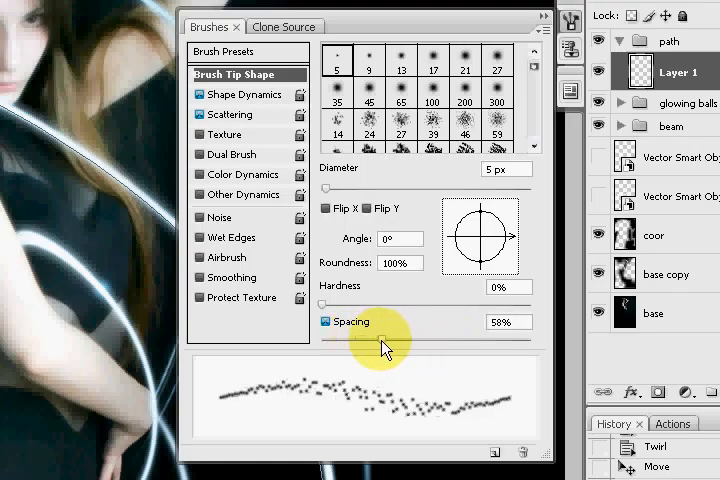
{"action": "left_click_drag", "start_coordinate": [380, 340], "coordinate": [362, 340]}
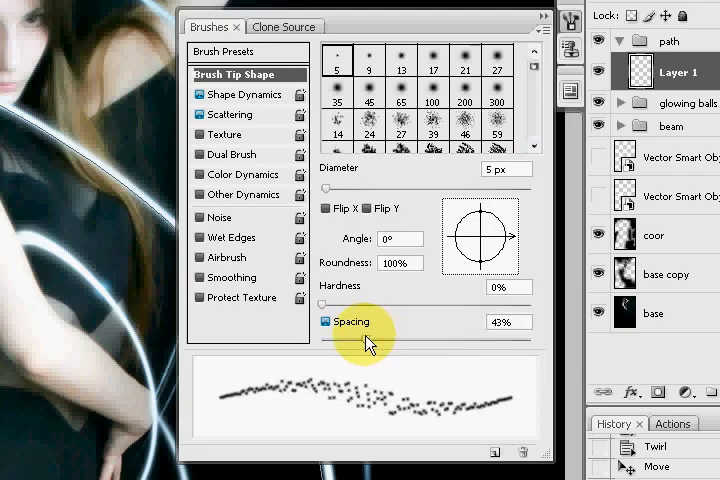
{"action": "left_click_drag", "start_coordinate": [370, 336], "coordinate": [490, 336]}
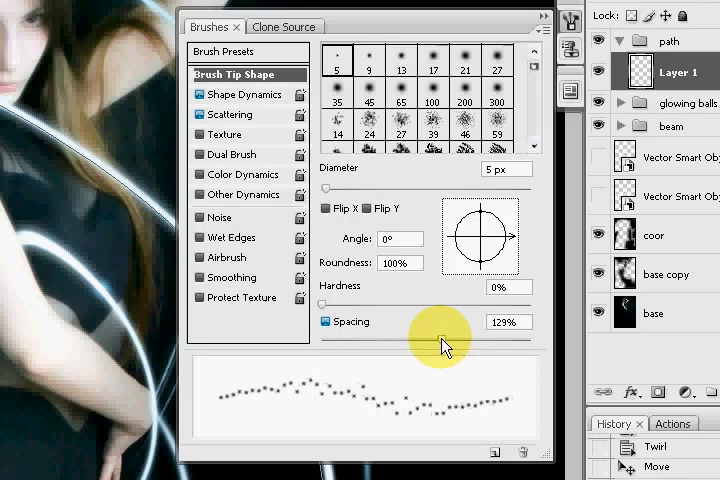
Set Scatter to 1000% across Both Axes so the dots spread heavily
{"action": "left_click", "coordinate": [232, 114]}
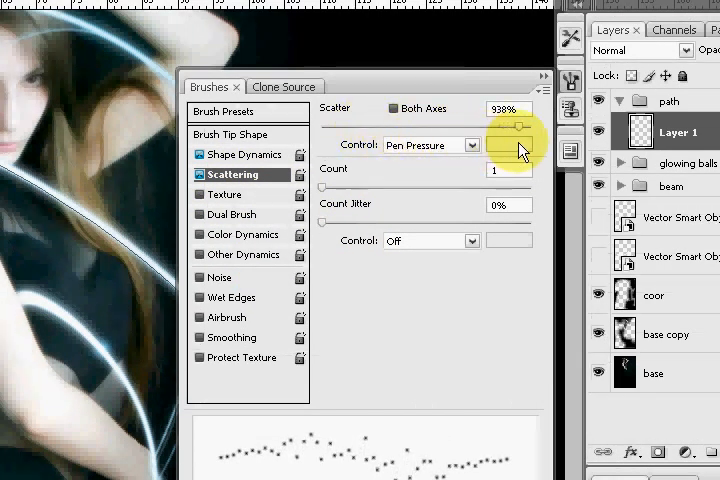
{"action": "left_click_drag", "start_coordinate": [516, 124], "coordinate": [432, 124]}
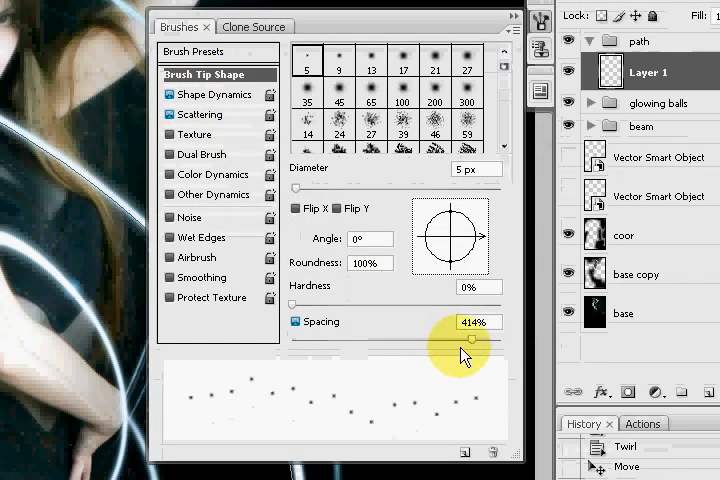
{"action": "left_click_drag", "start_coordinate": [480, 344], "coordinate": [464, 348]}
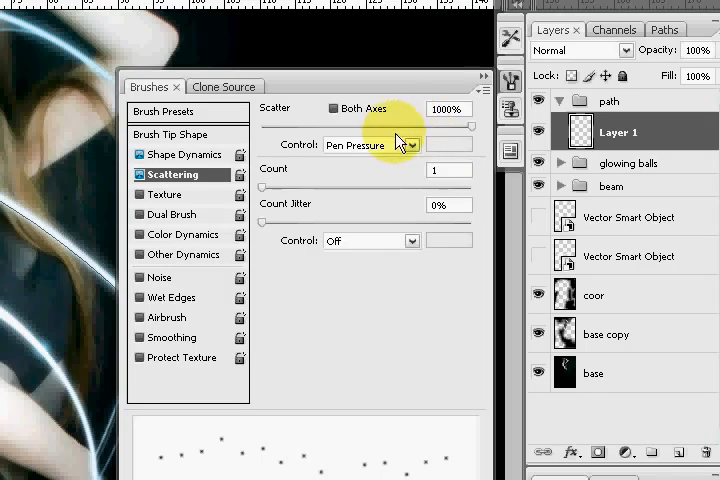
{"action": "left_click", "coordinate": [408, 144]}
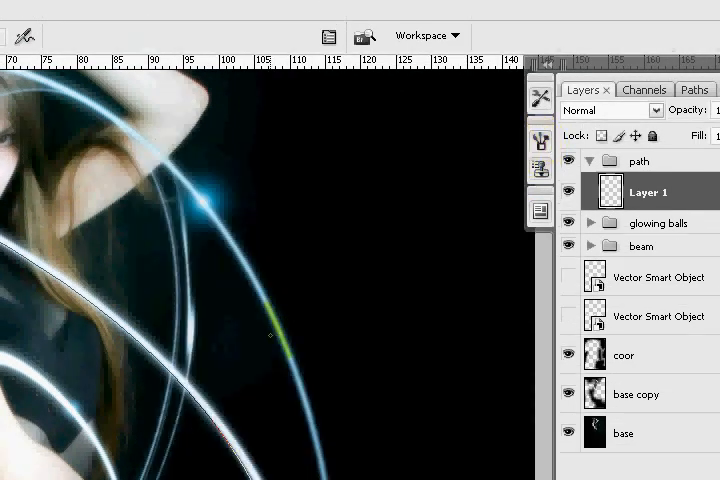
Select Layer 1 in the path group and the Work Path, stroking it with the dot brush
{"action": "left_click", "coordinate": [644, 90]}
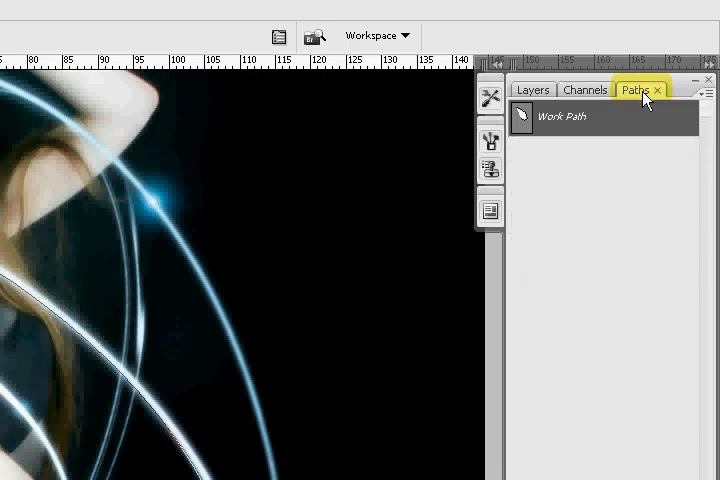
{"action": "left_click", "coordinate": [532, 90]}
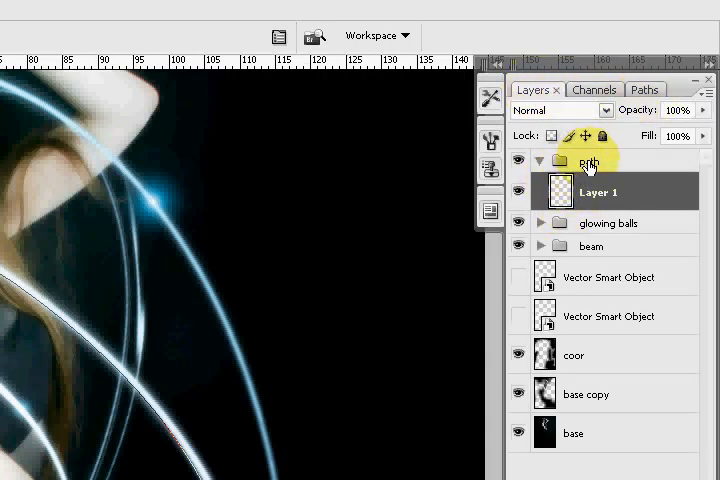
{"action": "left_click", "coordinate": [644, 90]}
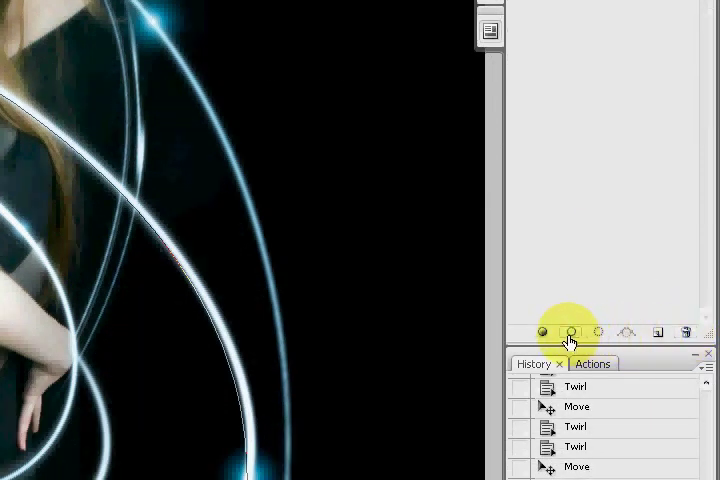
{"action": "mouse_move", "coordinate": [568, 332]}
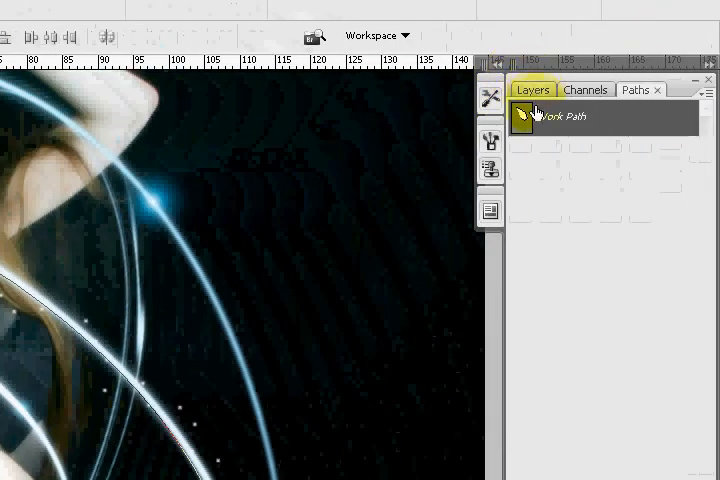
{"action": "left_click", "coordinate": [532, 88]}
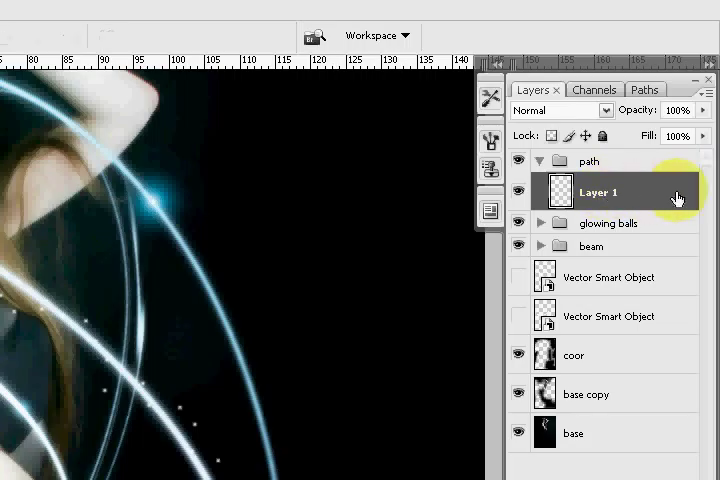
Give Layer 1's dots a blue screen-mode outer glow with adjusted opacity, spread and size
{"action": "double_click", "coordinate": [610, 192]}
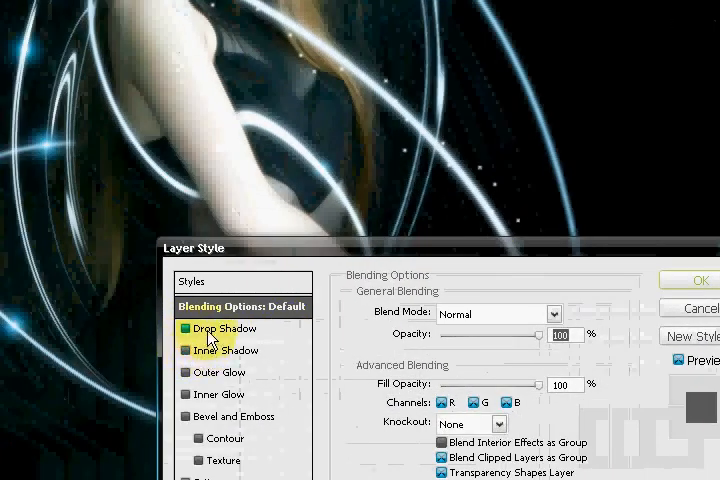
{"action": "left_click", "coordinate": [224, 372]}
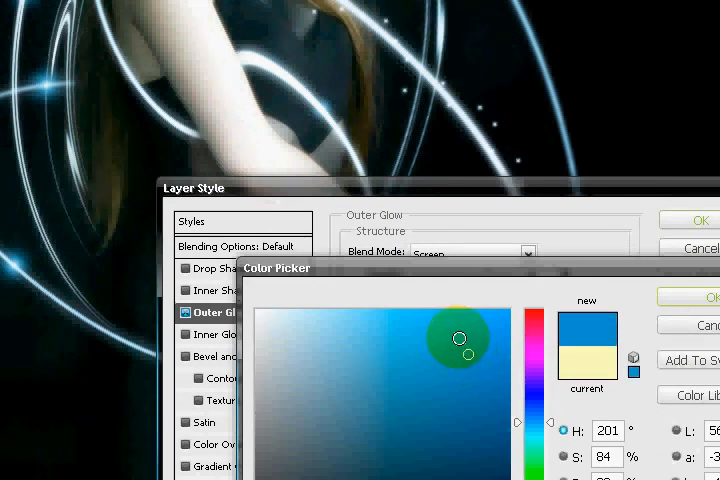
{"action": "left_click", "coordinate": [710, 296]}
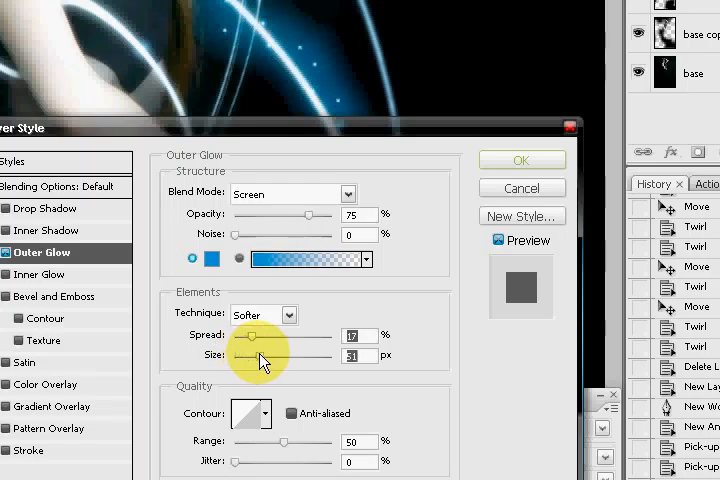
{"action": "left_click_drag", "start_coordinate": [244, 356], "coordinate": [250, 356]}
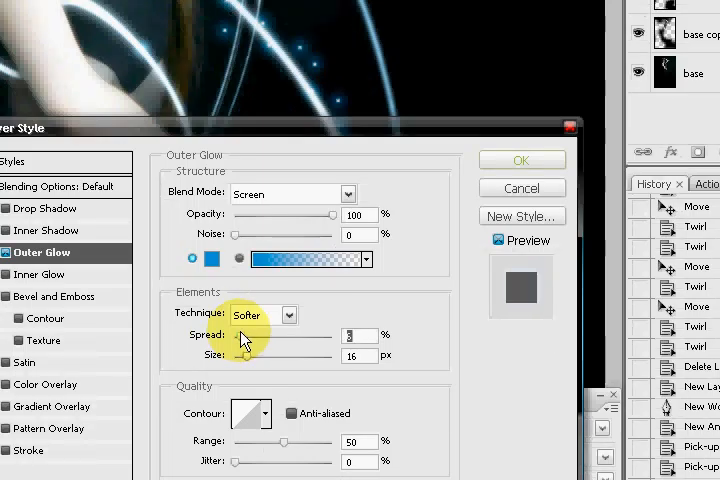
{"action": "left_click", "coordinate": [520, 160]}
{"action": "type", "text": "path_2"}
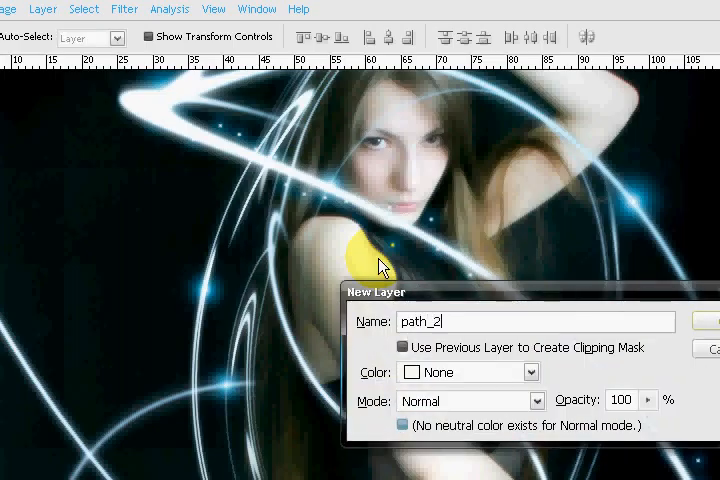
Create the path_2 layer above Layer 1 in the path group and select it
{"action": "left_click", "coordinate": [704, 322]}
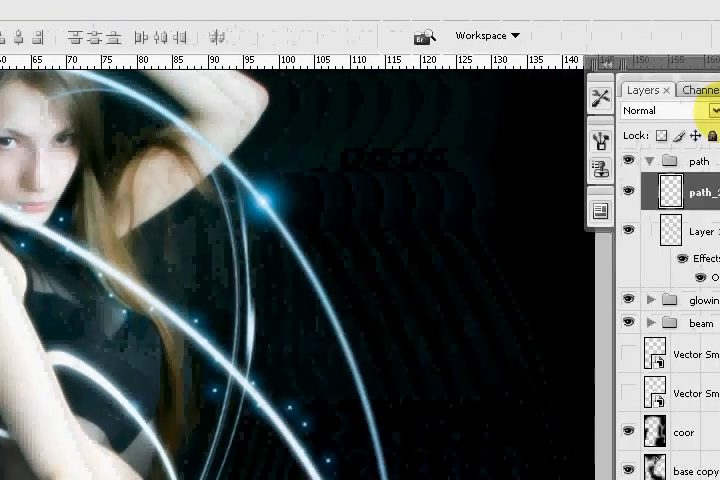
{"action": "left_click", "coordinate": [636, 90]}
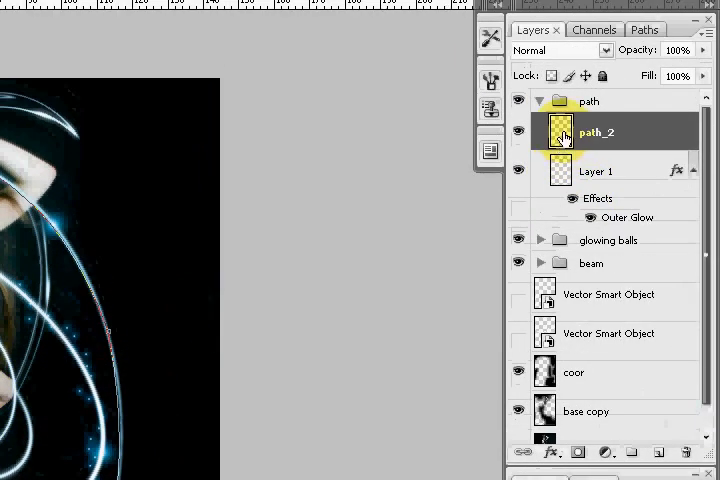
Save the Work Path as Path 1, declining the delete-layer prompt and keeping path_2 selected
{"action": "left_click", "coordinate": [644, 28]}
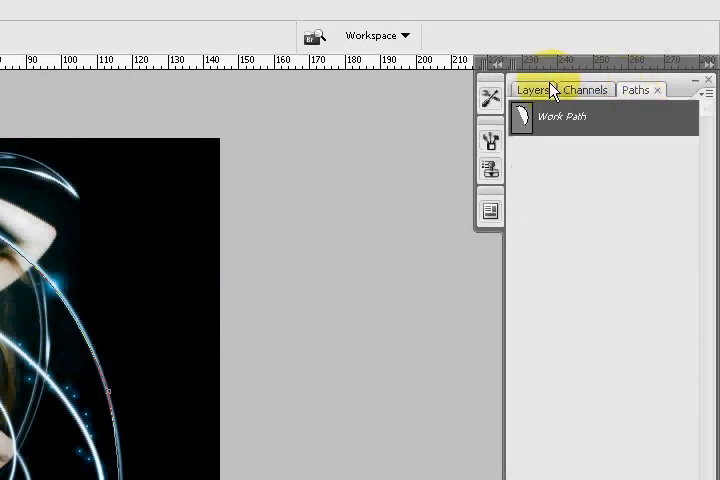
{"action": "left_click", "coordinate": [548, 90]}
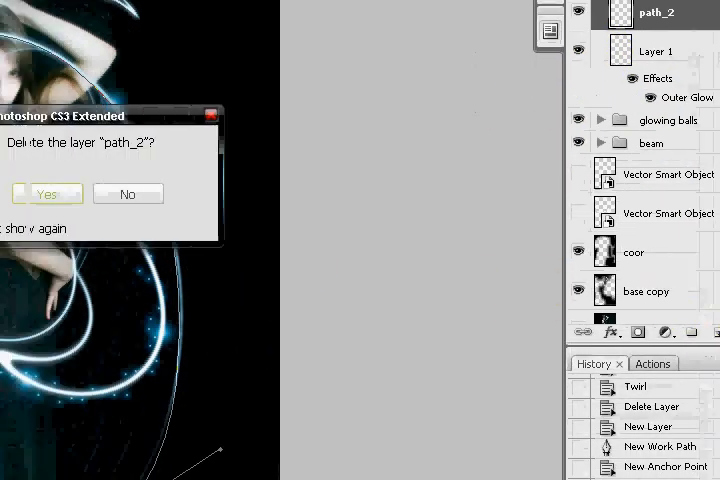
{"action": "left_click", "coordinate": [46, 194]}
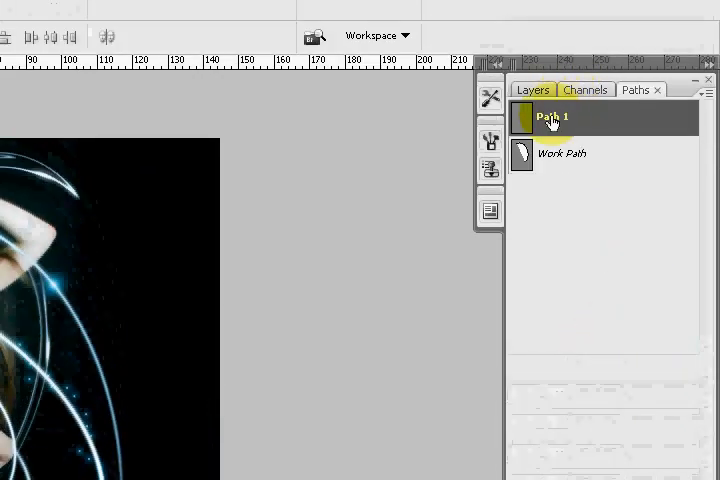
{"action": "left_click", "coordinate": [532, 90]}
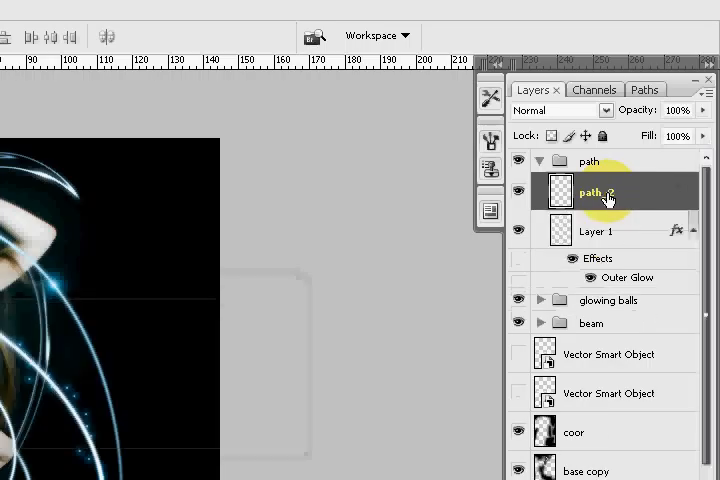
{"action": "left_click", "coordinate": [564, 122]}
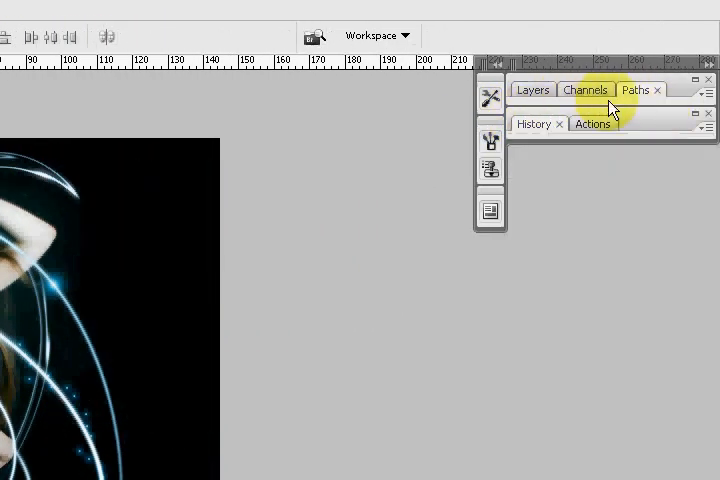
{"action": "left_click", "coordinate": [636, 90]}
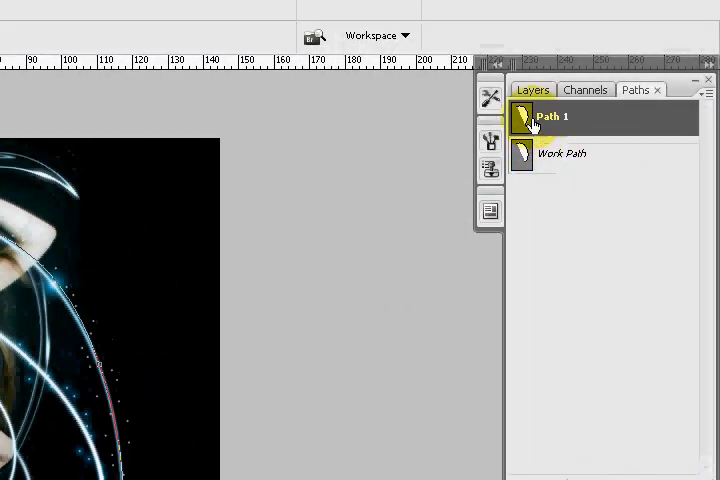
Step back in history to remove Path 1, leaving only the Work Path selected
{"action": "left_click", "coordinate": [532, 90]}
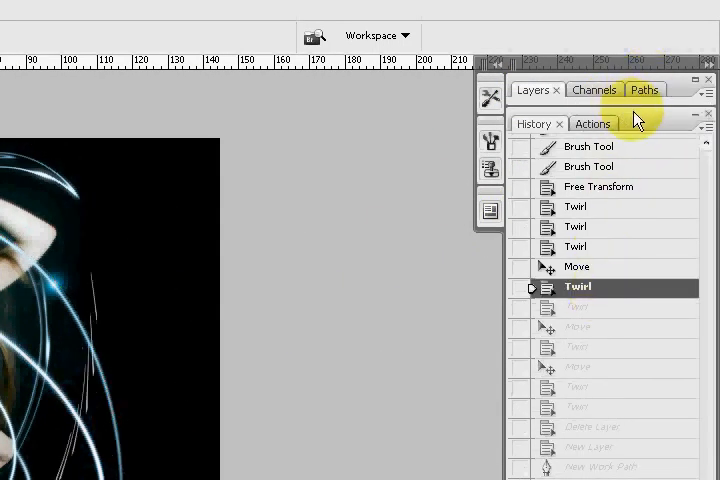
{"action": "left_click", "coordinate": [644, 90]}
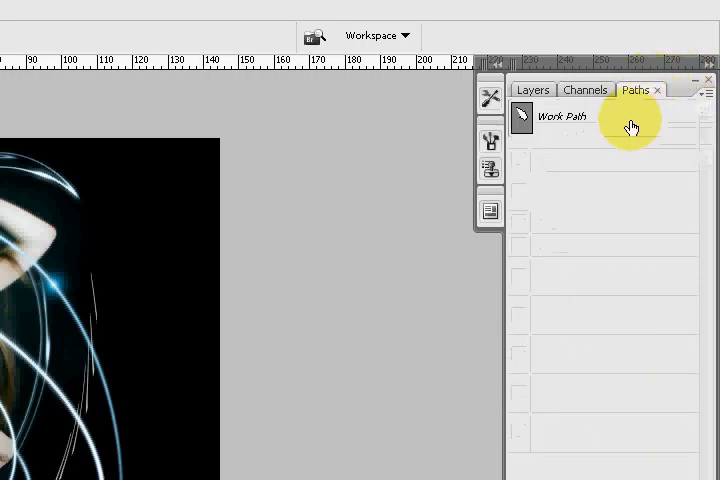
{"action": "left_click", "coordinate": [532, 90]}
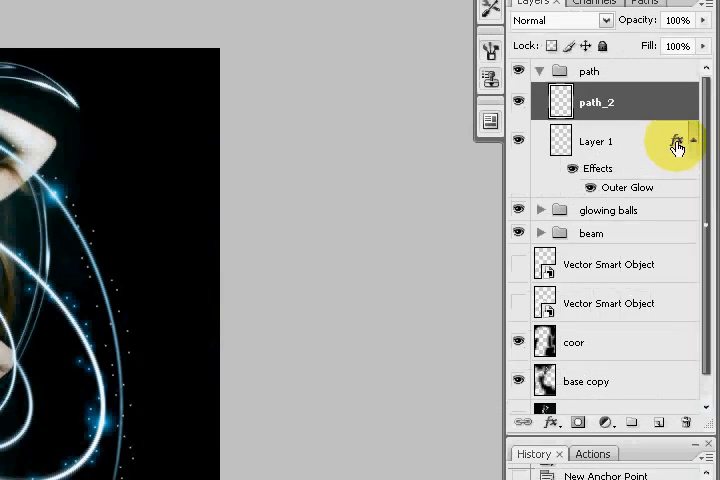
{"action": "mouse_move", "coordinate": [678, 140]}
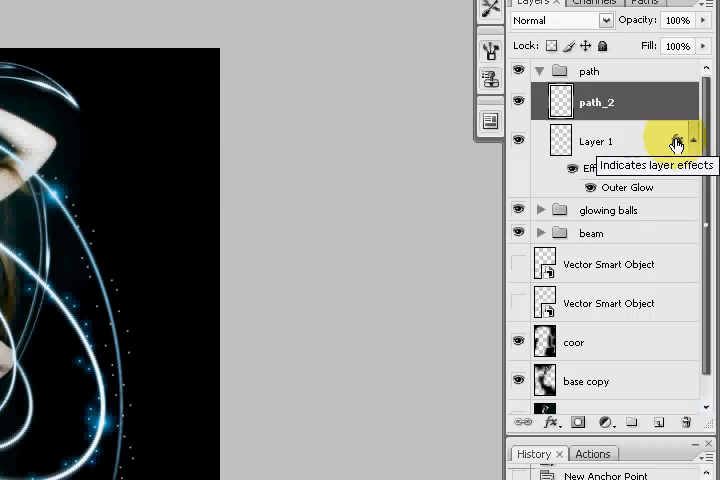